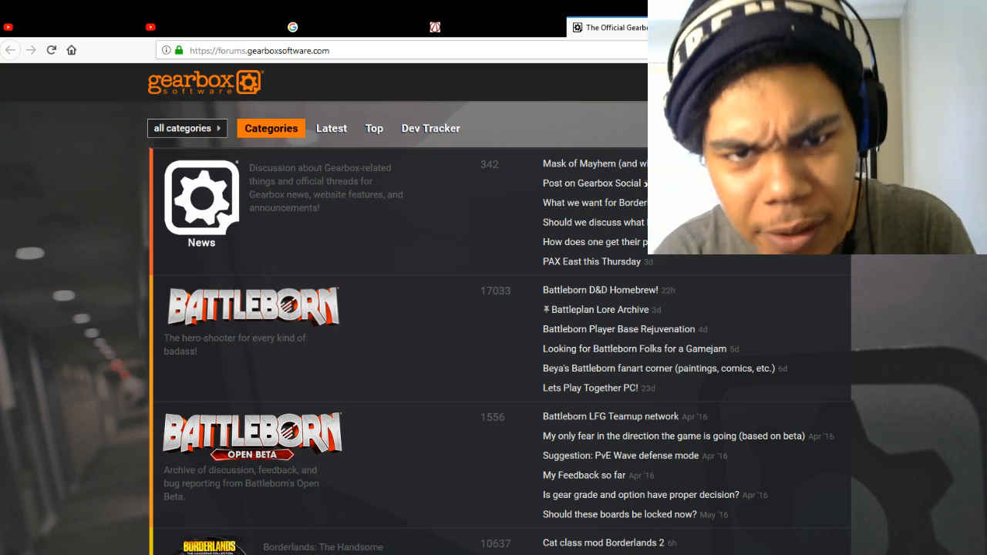
pyautogui.moveTo(343, 370)
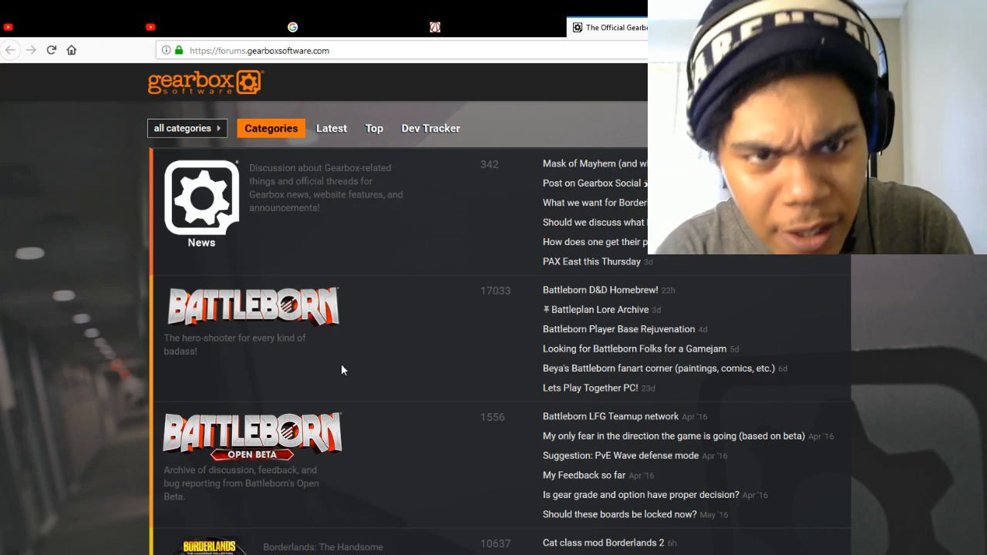
# Step: Browse the Gearbox forums front page, scrolling down its category list and back up
pyautogui.click(204, 24)
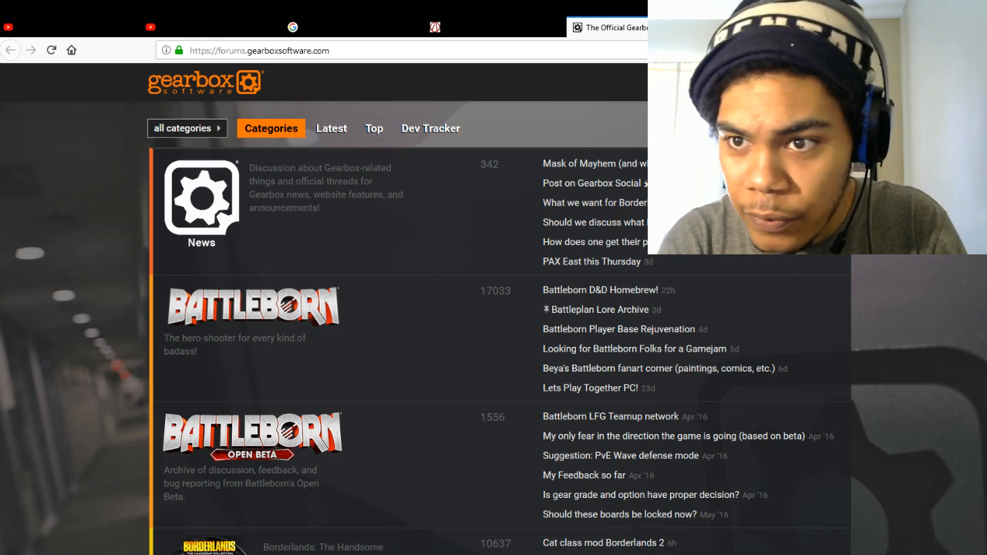
pyautogui.scroll(-3)
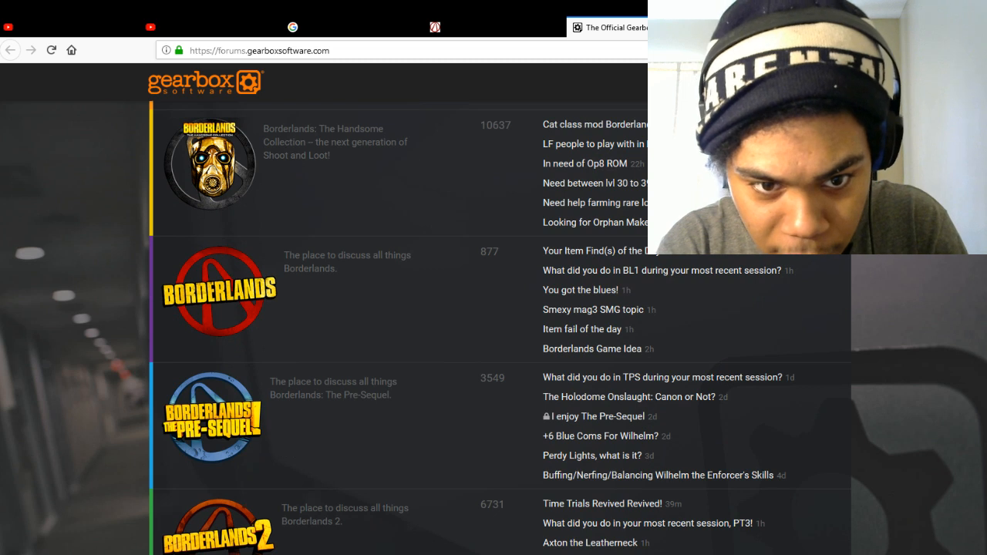
pyautogui.scroll(-3)
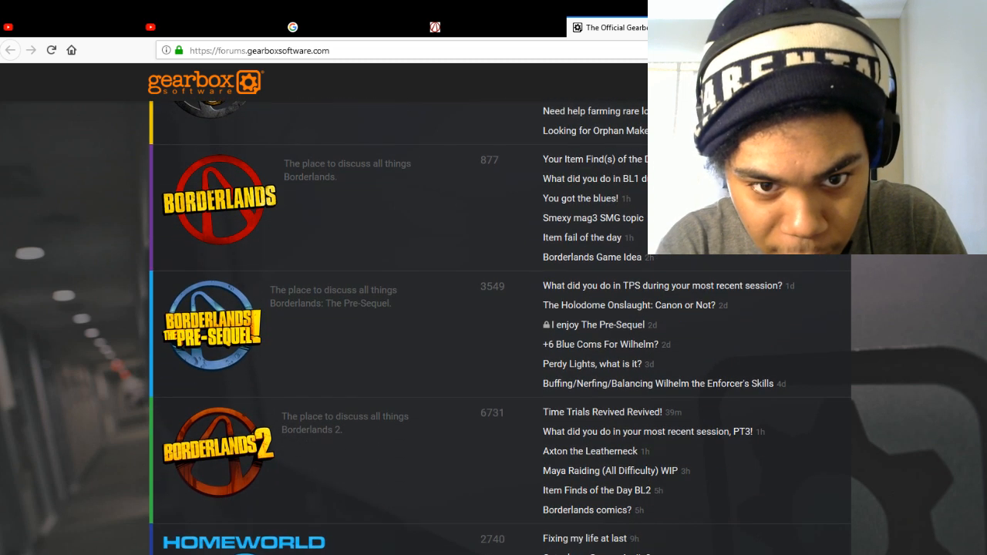
pyautogui.scroll(-3)
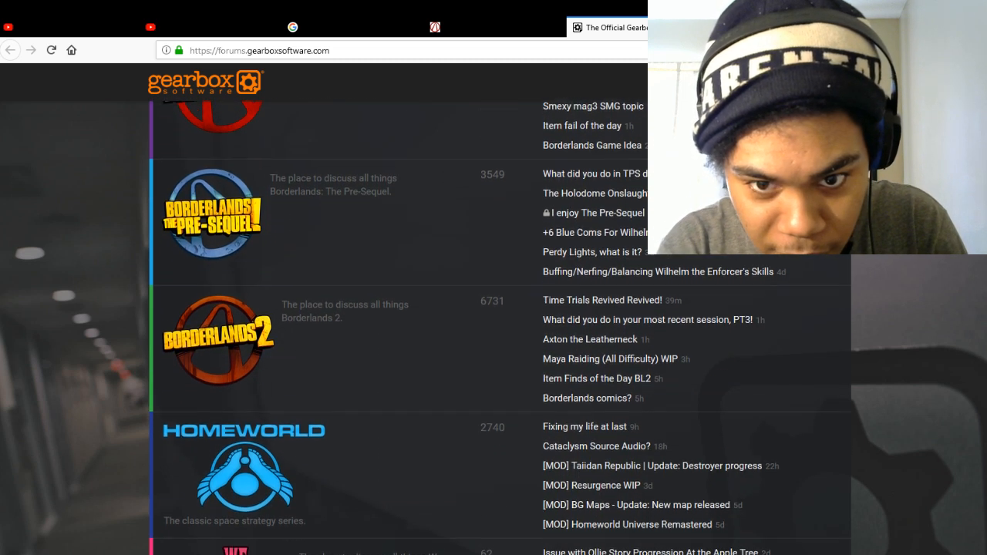
pyautogui.scroll(-3)
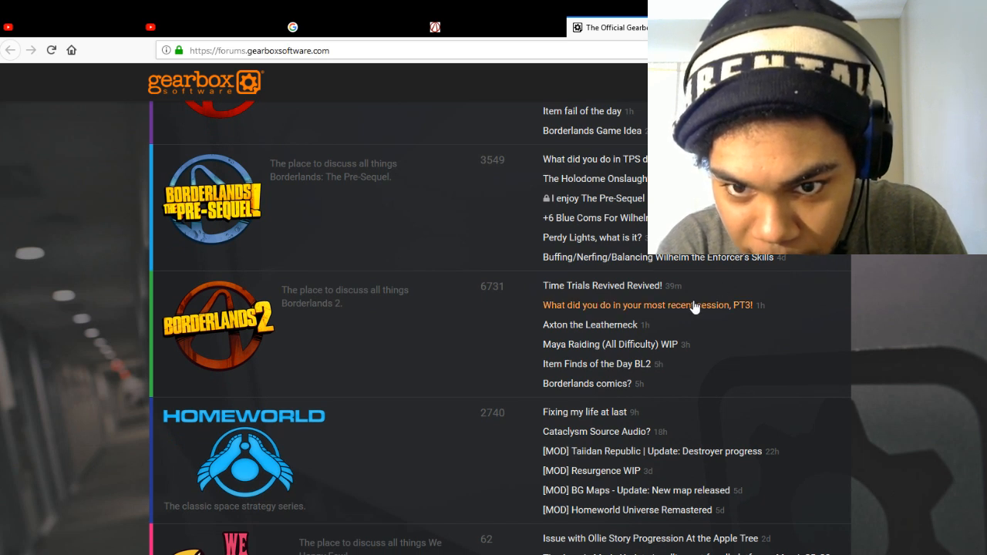
pyautogui.moveTo(716, 311)
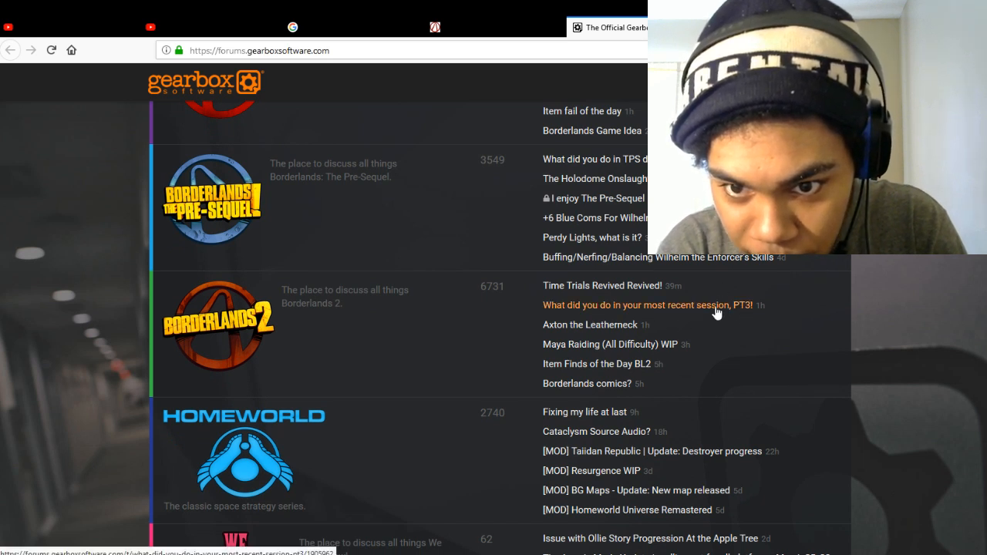
pyautogui.moveTo(746, 317)
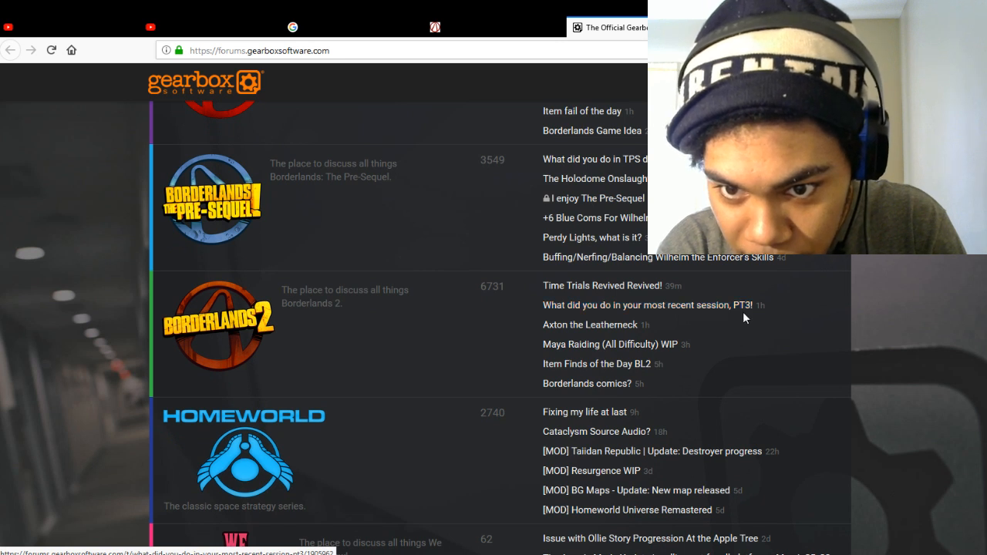
pyautogui.moveTo(585, 379)
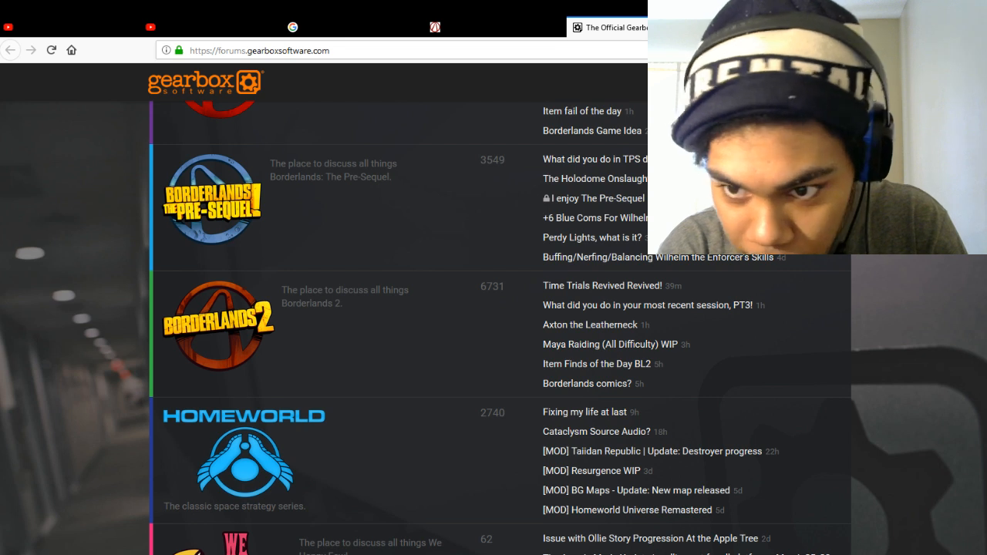
pyautogui.scroll(-3)
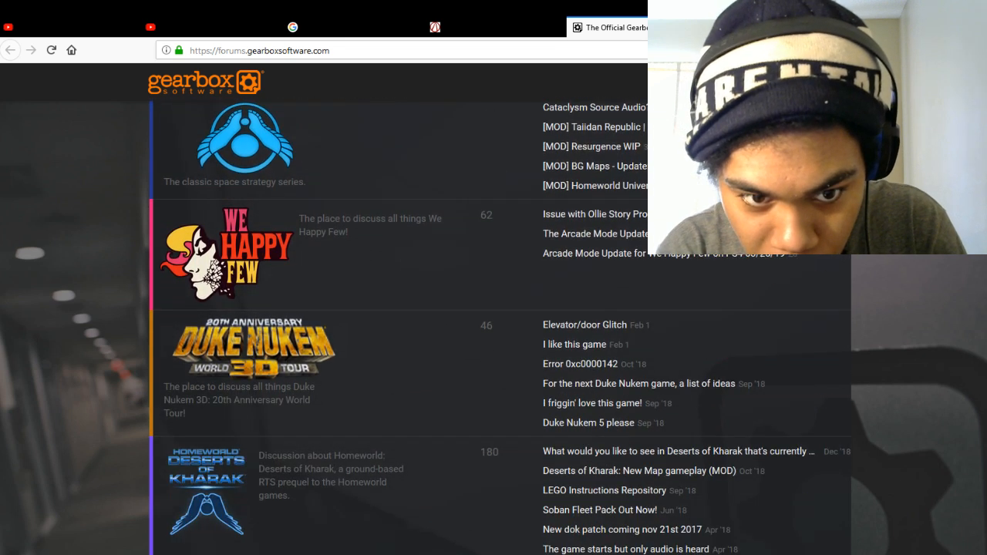
pyautogui.scroll(-3)
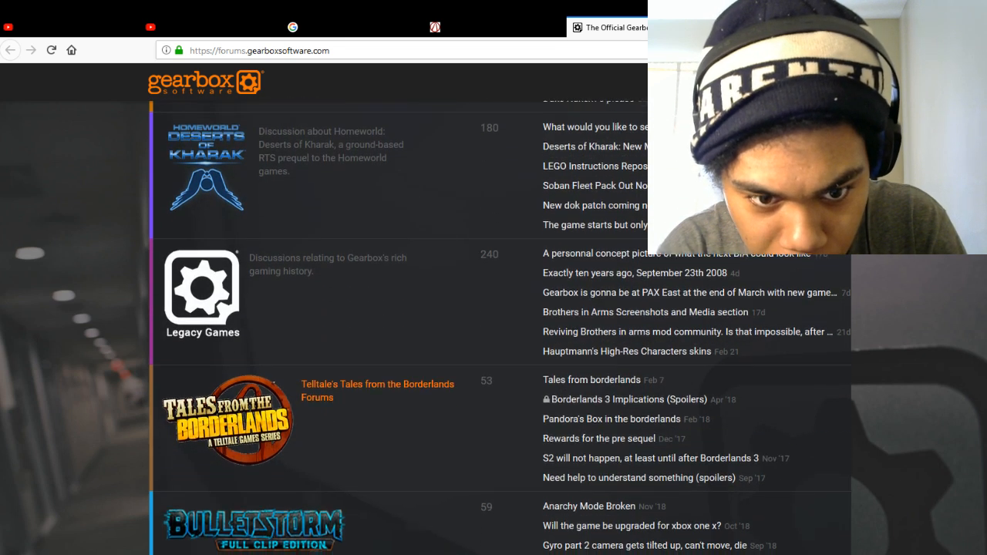
pyautogui.scroll(-3)
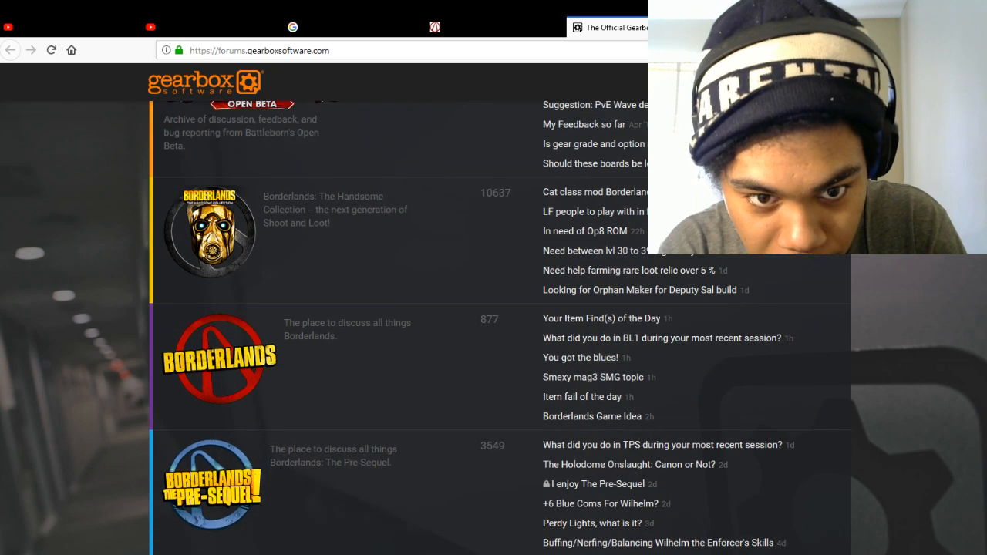
pyautogui.scroll(3)
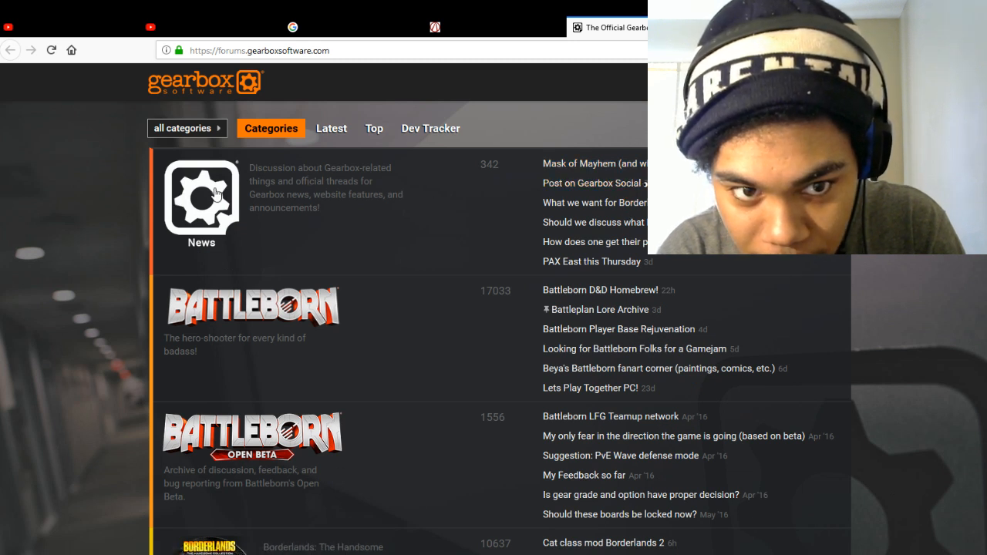
# Step: Go into the News category and scroll through its Gearbox News, Talk, Community and Shop subforums
pyautogui.click(201, 197)
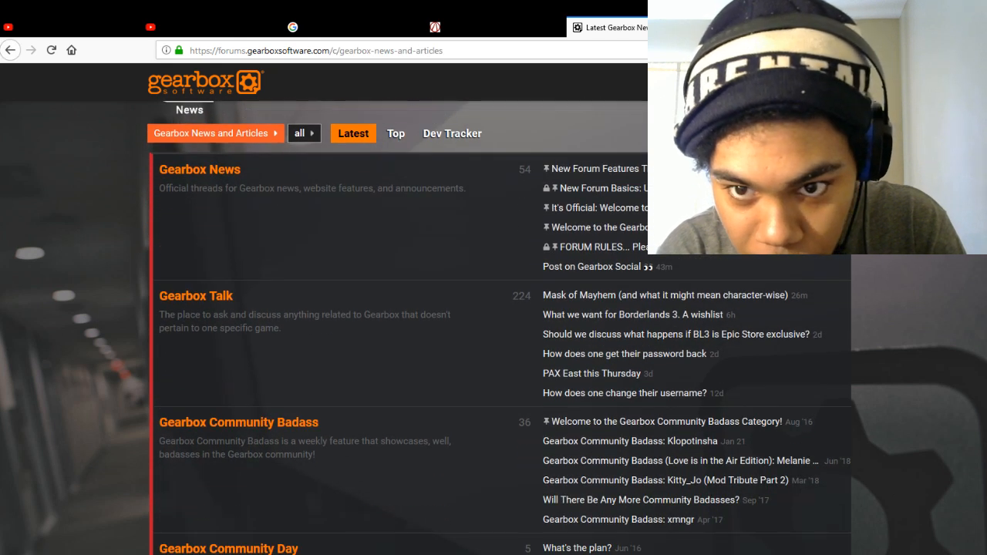
pyautogui.scroll(-3)
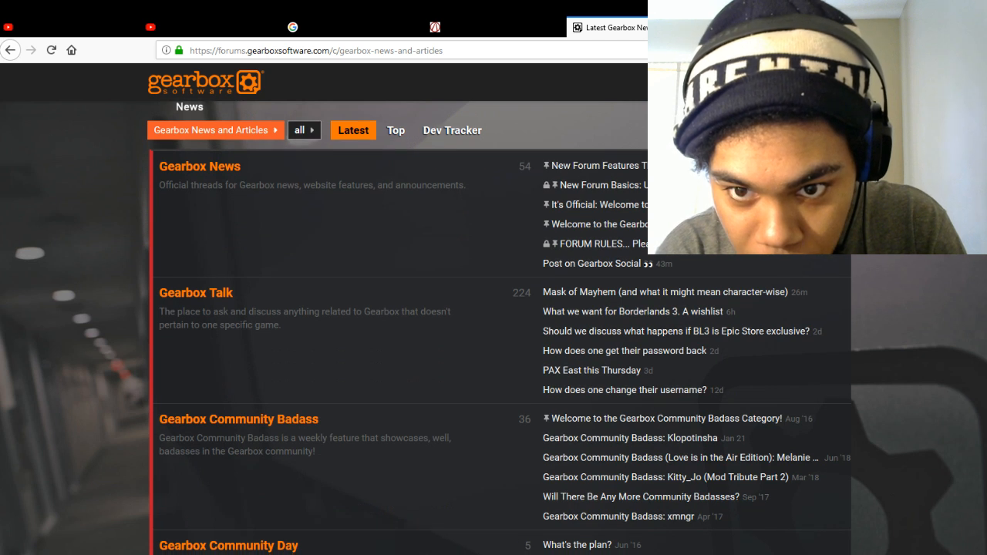
pyautogui.scroll(-3)
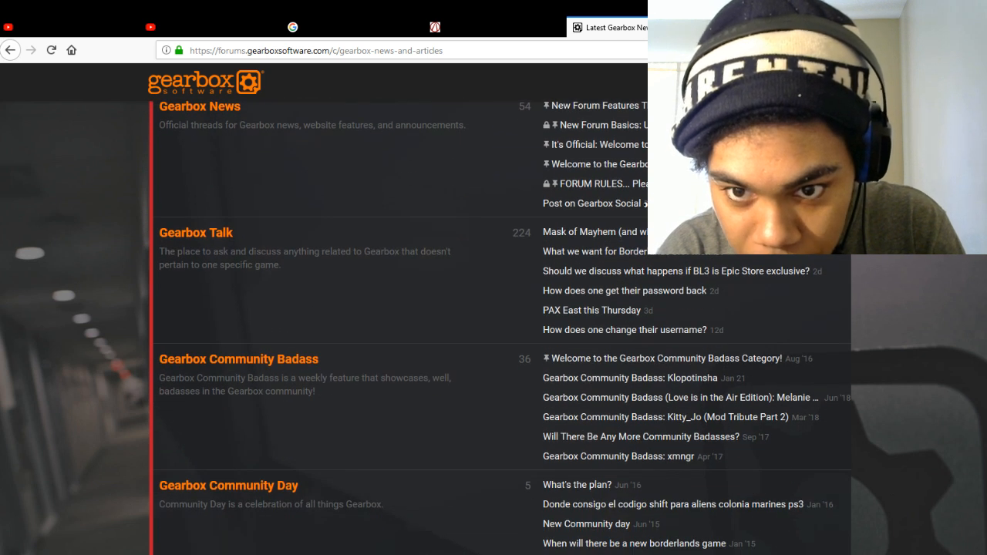
pyautogui.scroll(-3)
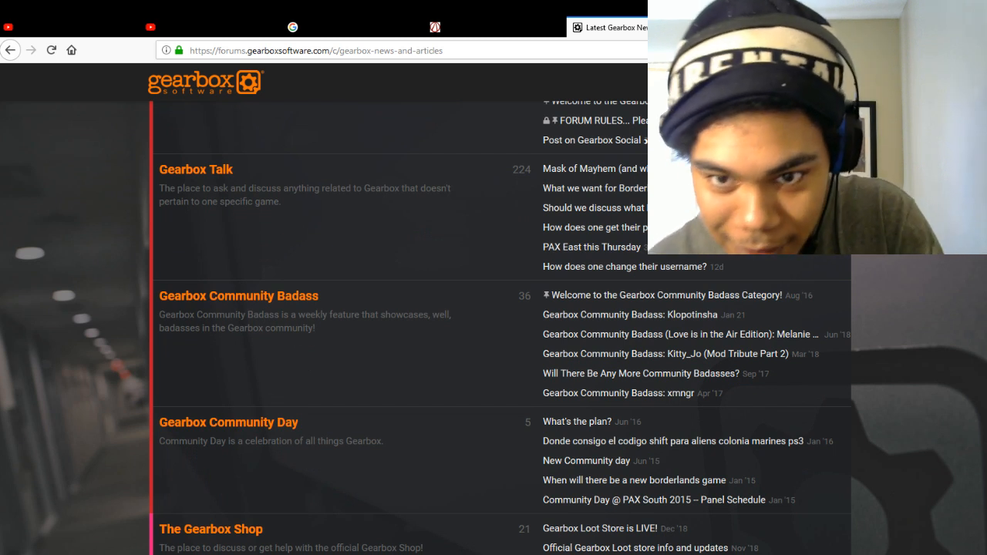
pyautogui.scroll(-3)
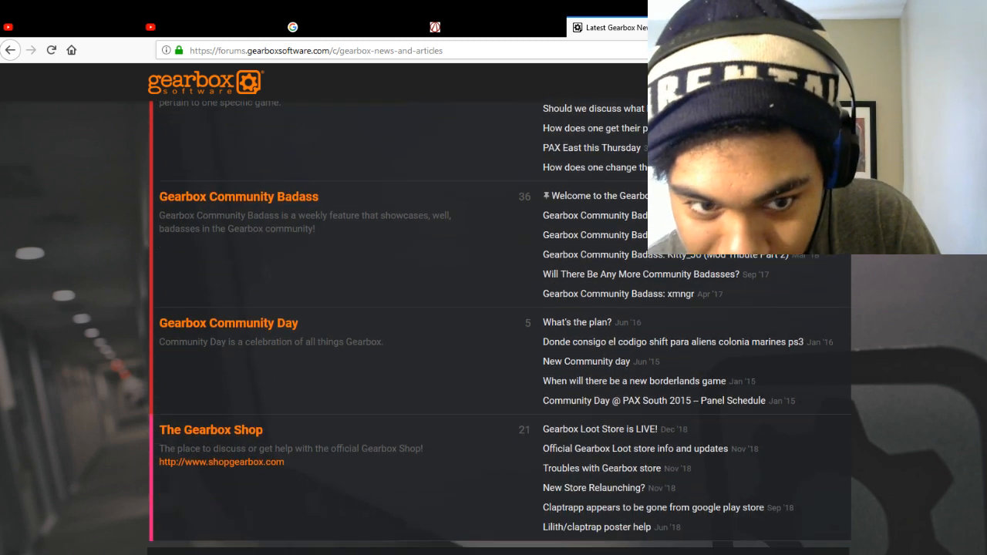
pyautogui.scroll(-3)
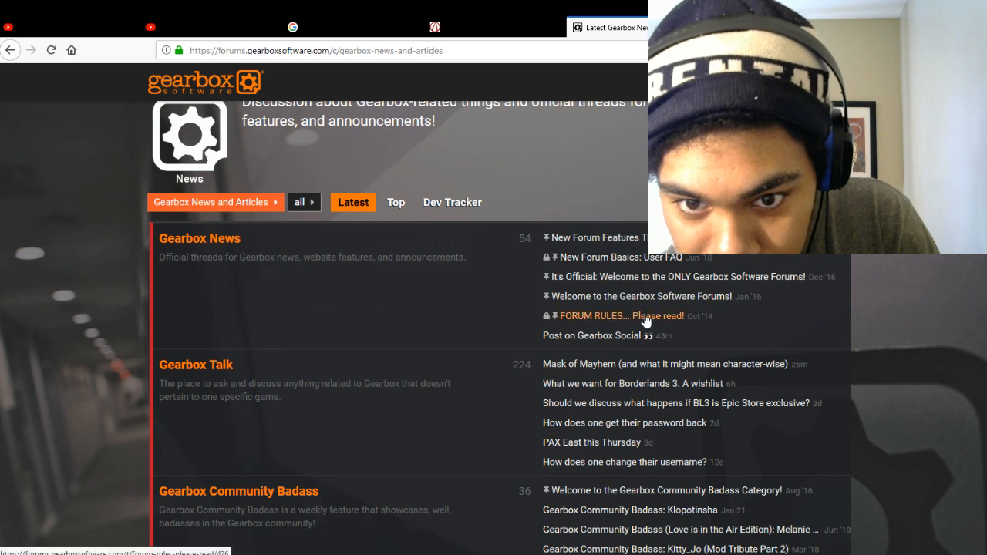
pyautogui.moveTo(628, 369)
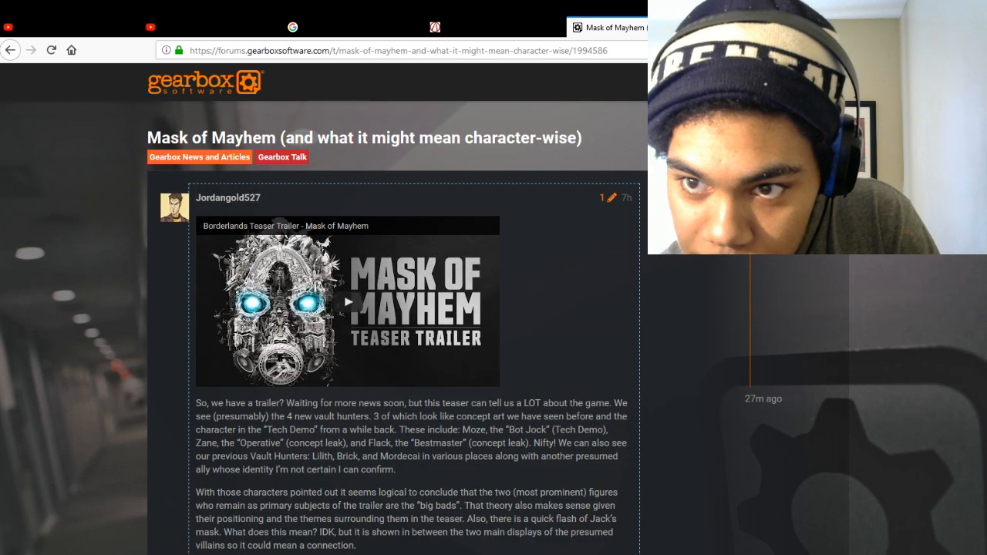
# Step: Scroll down through the opening post of the Mask of Mayhem thread
pyautogui.scroll(-3)
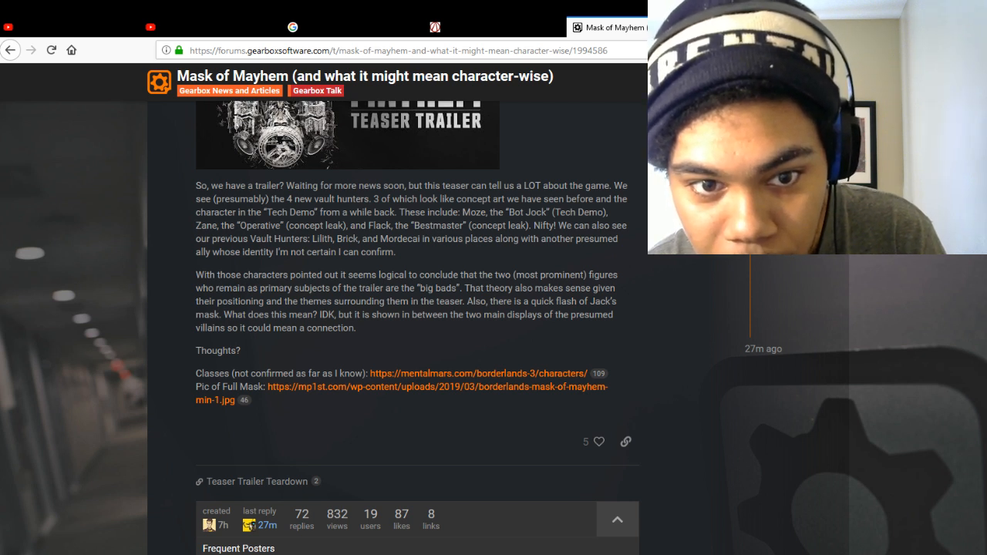
pyautogui.scroll(-3)
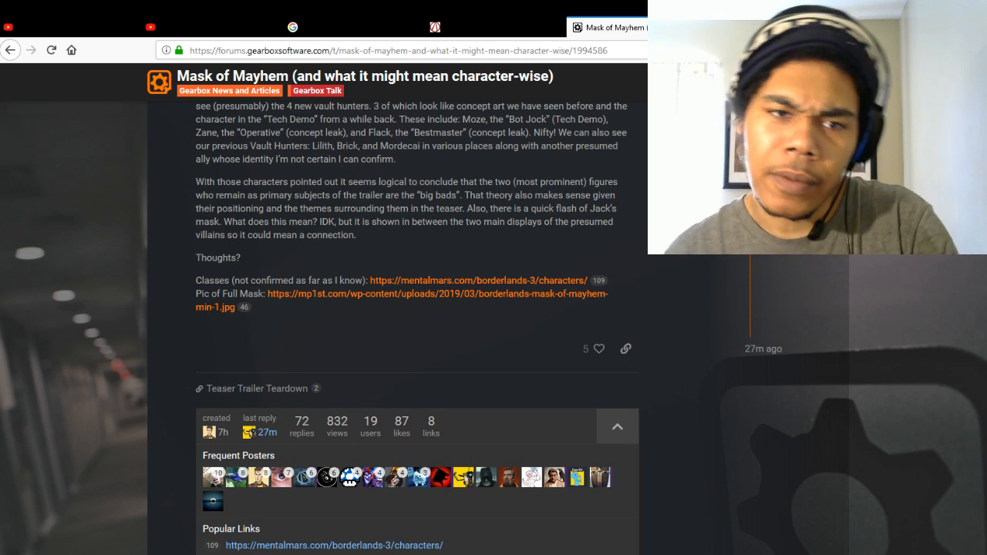
pyautogui.scroll(-3)
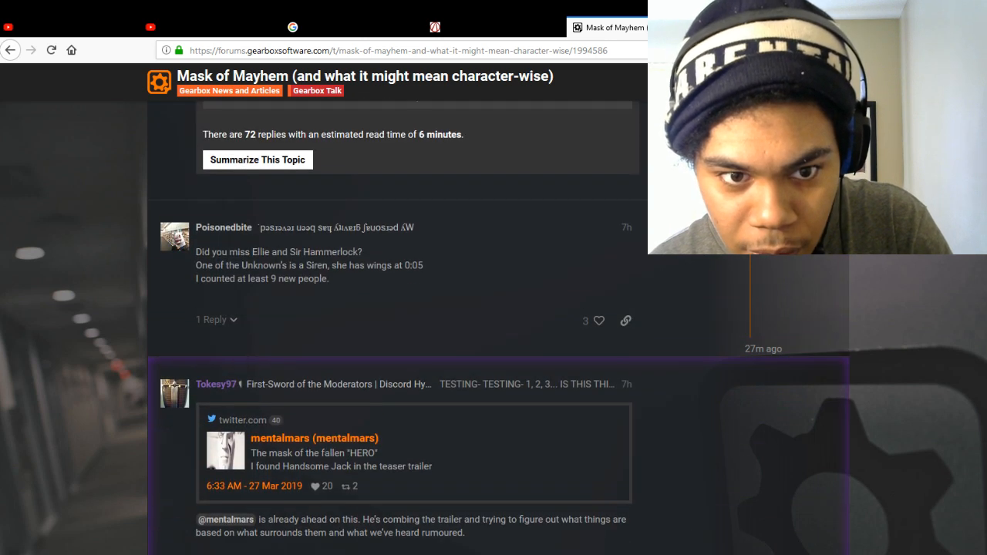
pyautogui.scroll(-3)
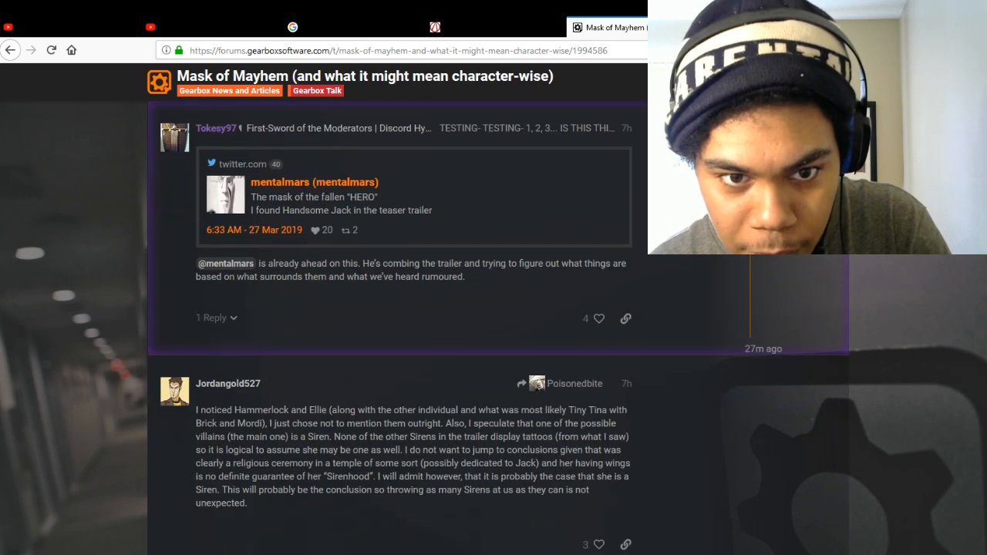
pyautogui.scroll(-3)
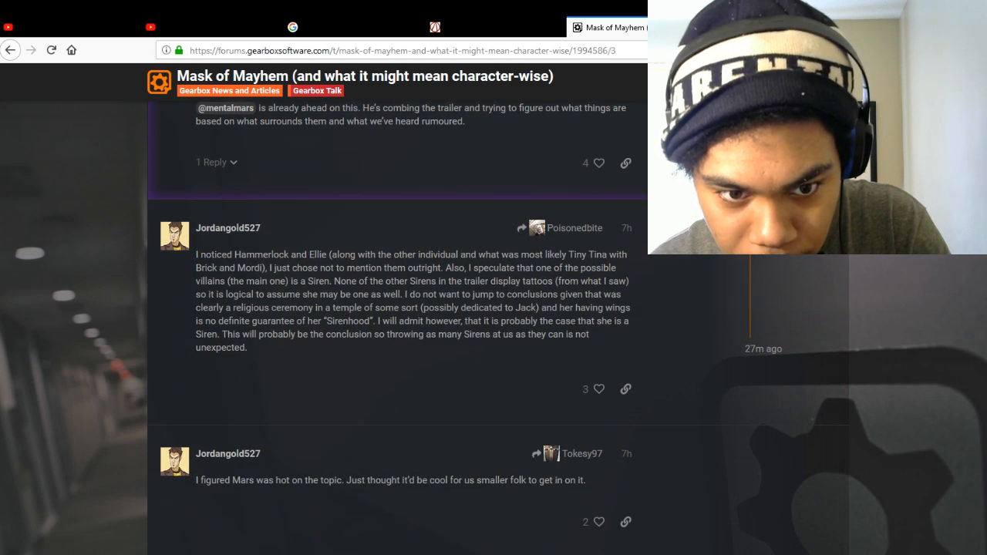
pyautogui.scroll(-3)
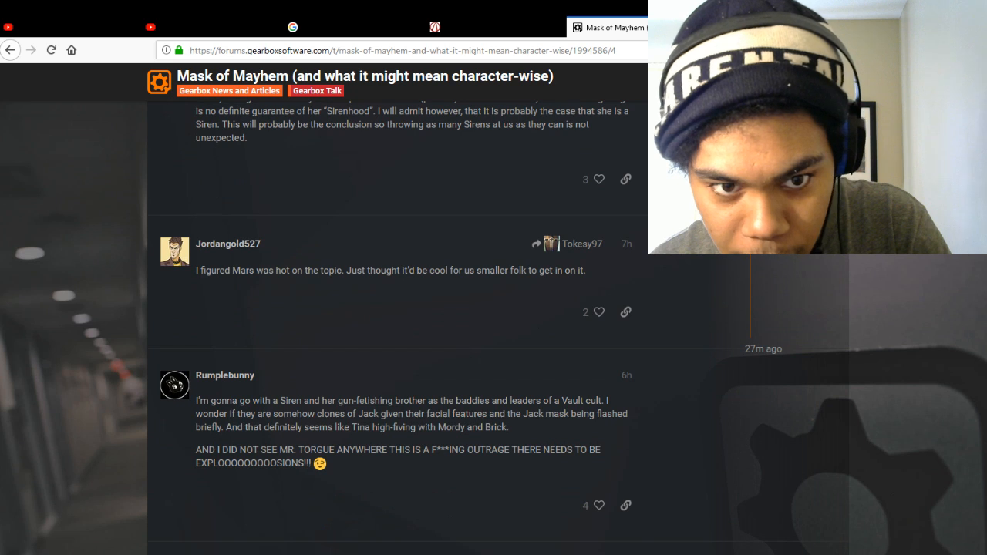
pyautogui.scroll(-3)
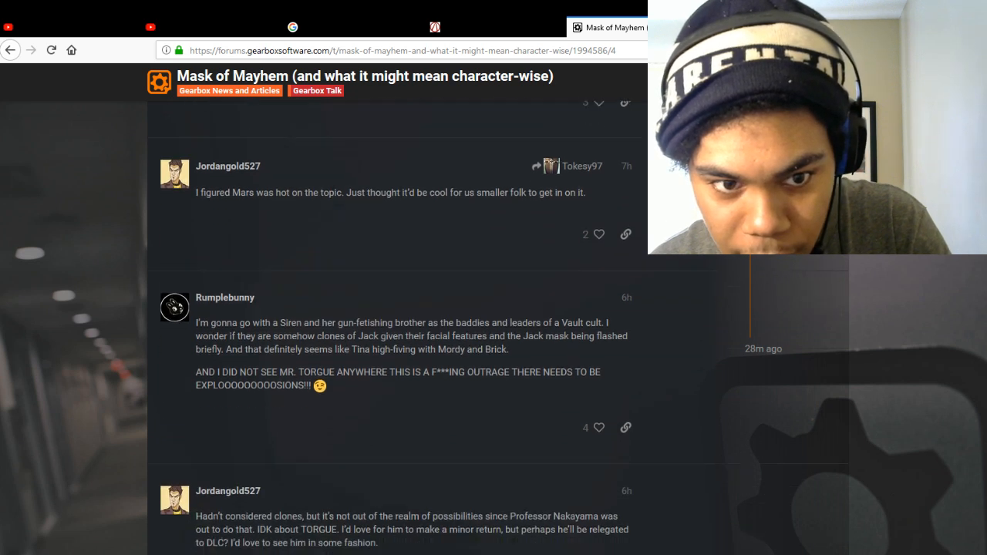
pyautogui.scroll(-3)
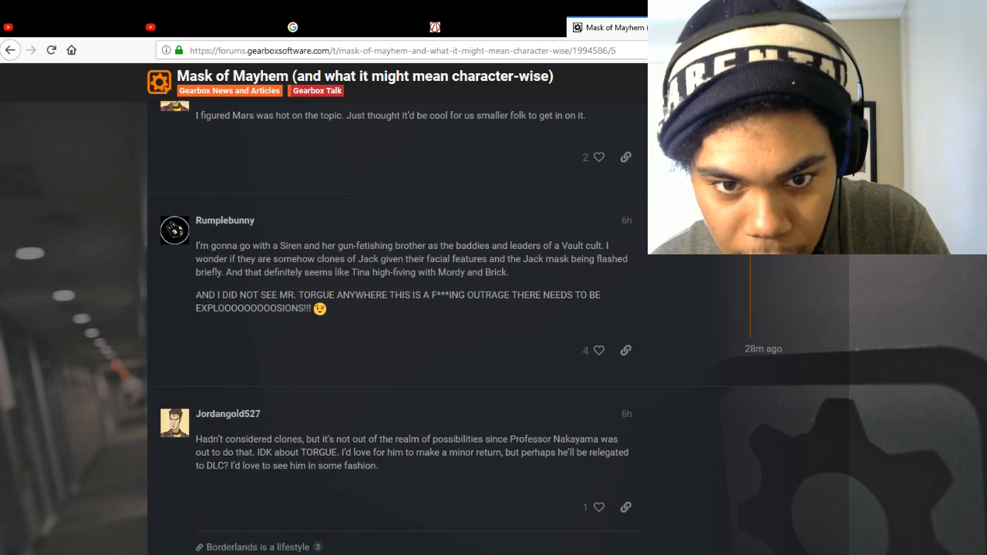
pyautogui.scroll(-3)
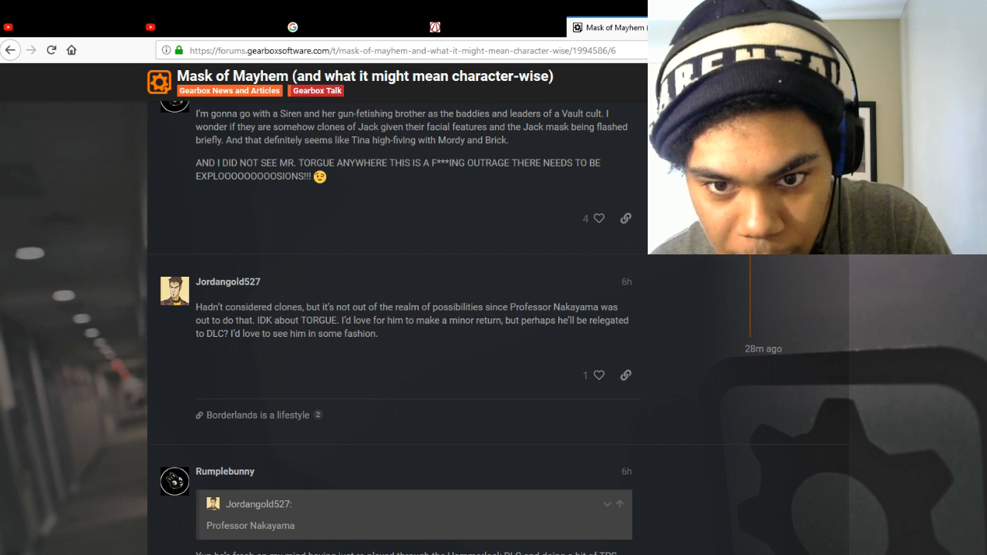
pyautogui.scroll(-3)
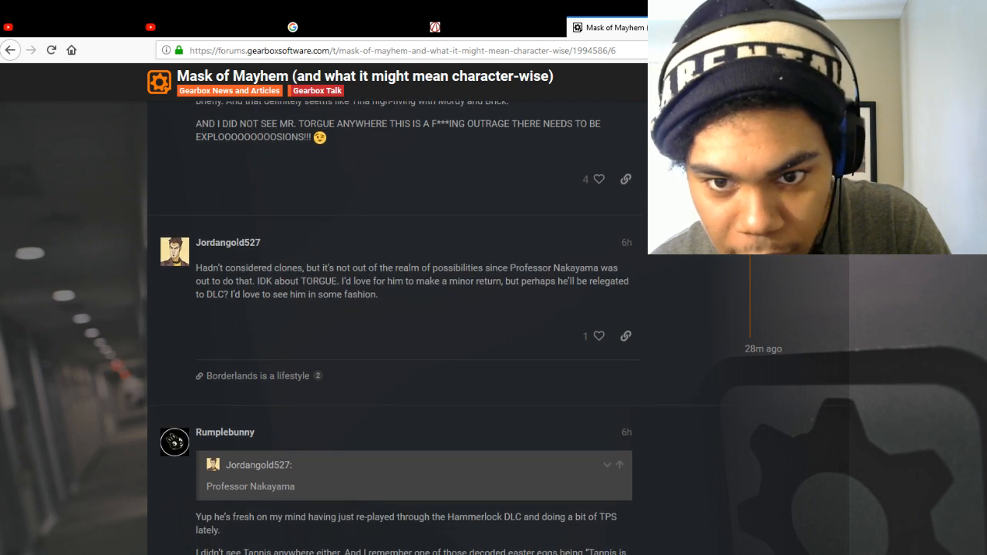
pyautogui.scroll(-3)
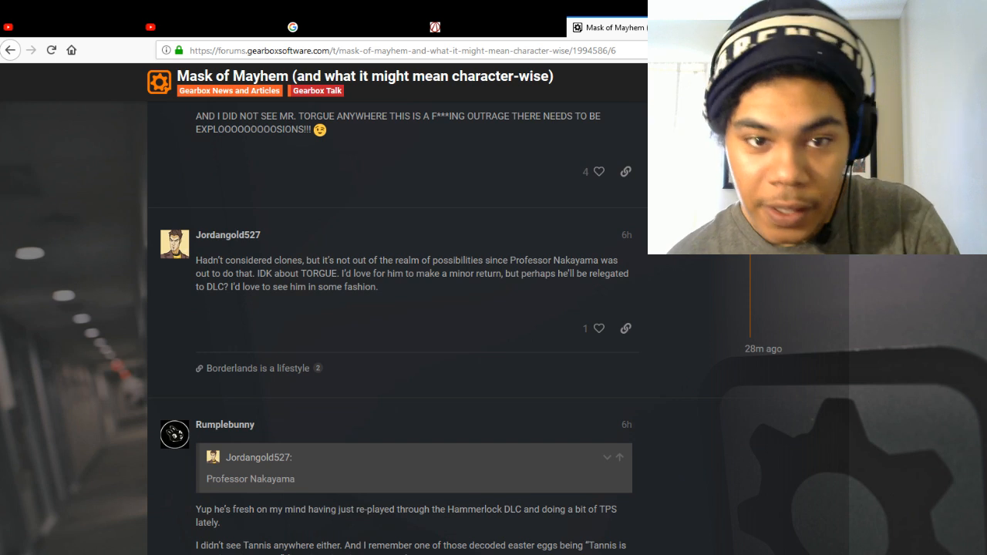
pyautogui.scroll(-3)
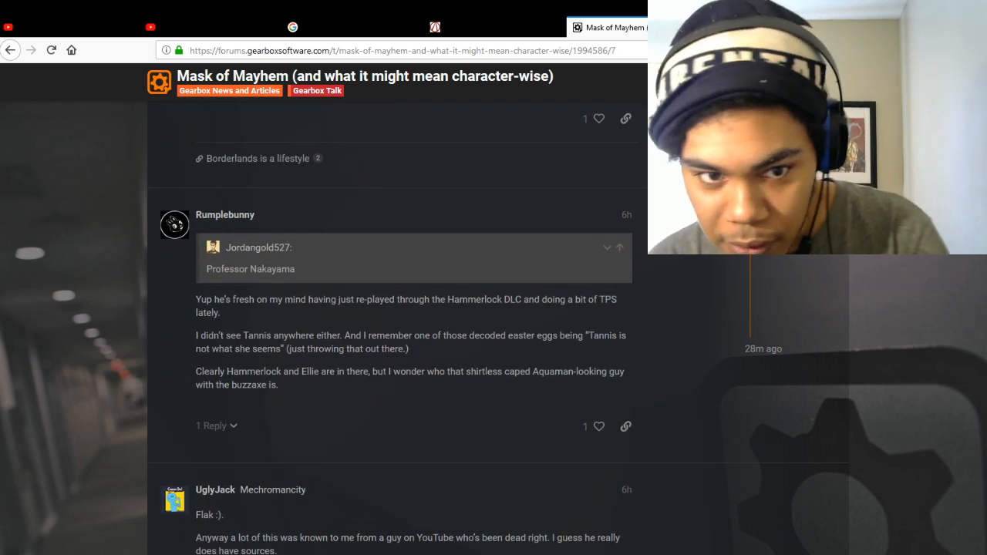
pyautogui.scroll(-3)
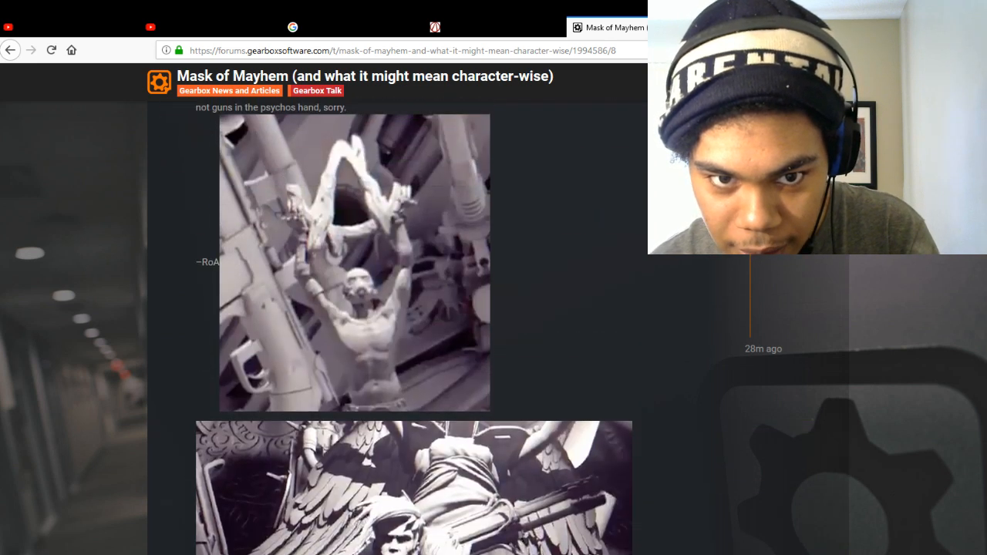
# Step: Scroll on past the full mask picture and concept image posts to VaultHunter101's Moxxi's bar reply
pyautogui.scroll(-3)
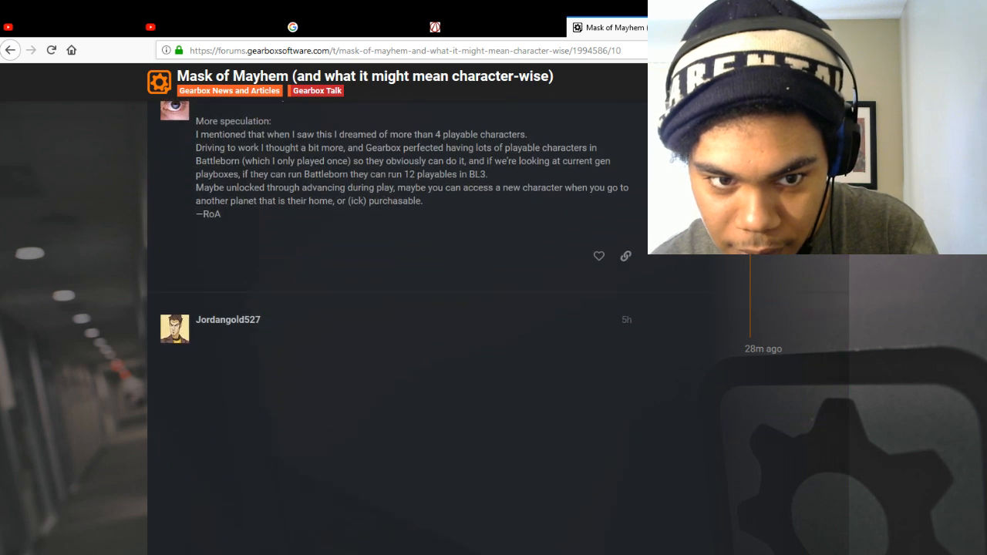
pyautogui.scroll(-3)
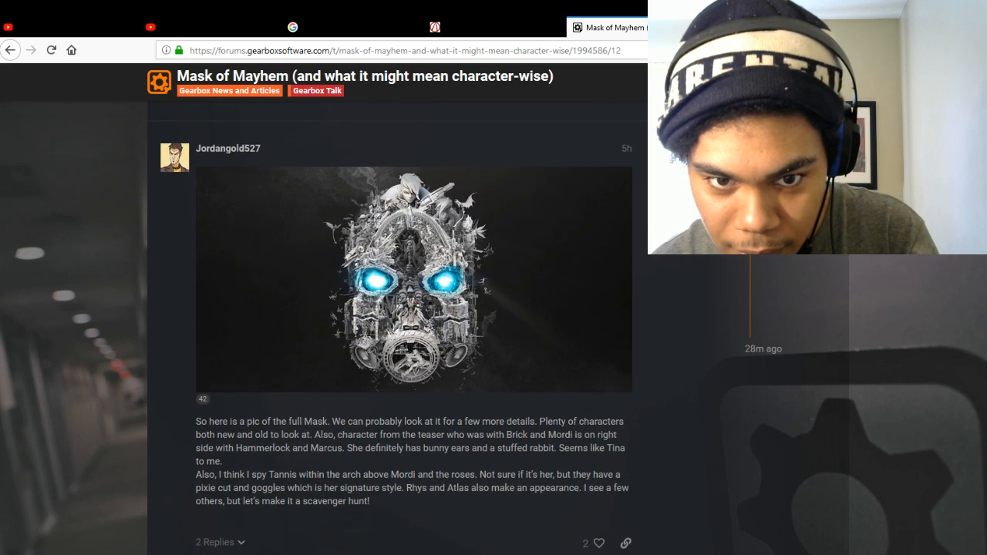
pyautogui.scroll(-3)
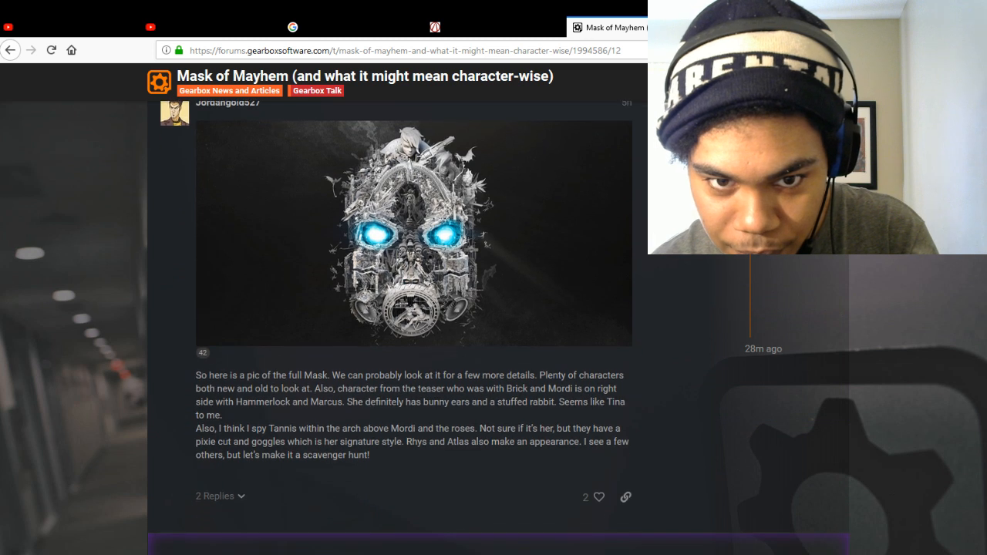
pyautogui.scroll(-3)
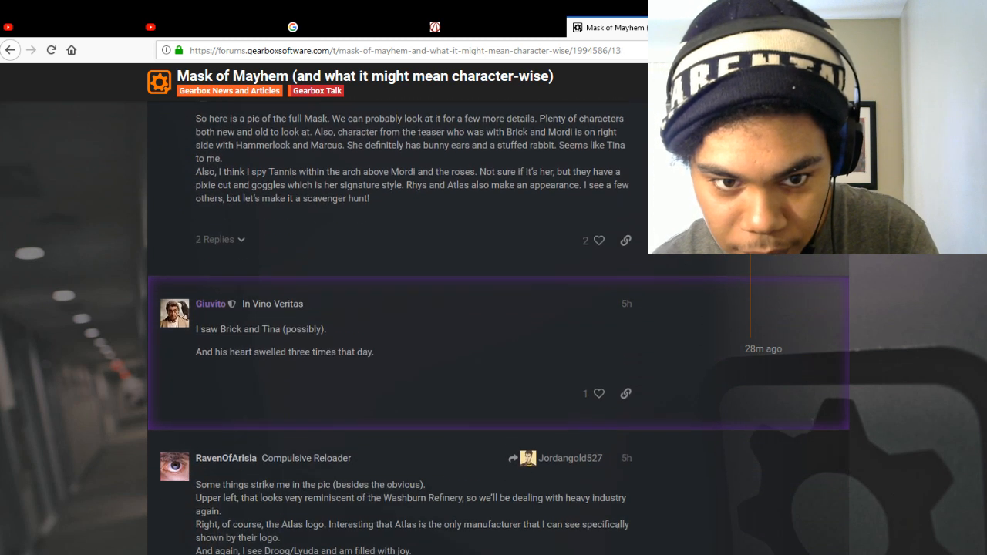
pyautogui.scroll(-3)
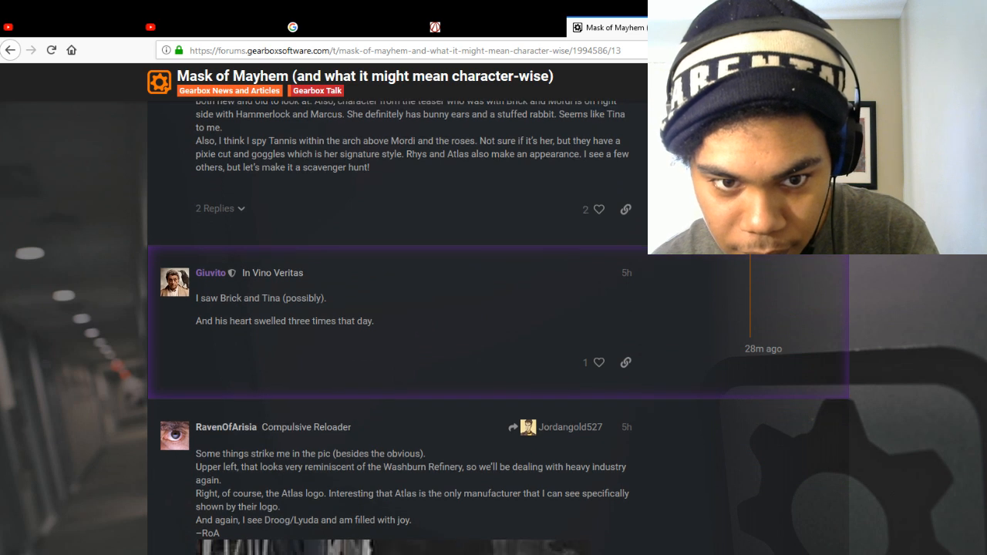
pyautogui.scroll(-3)
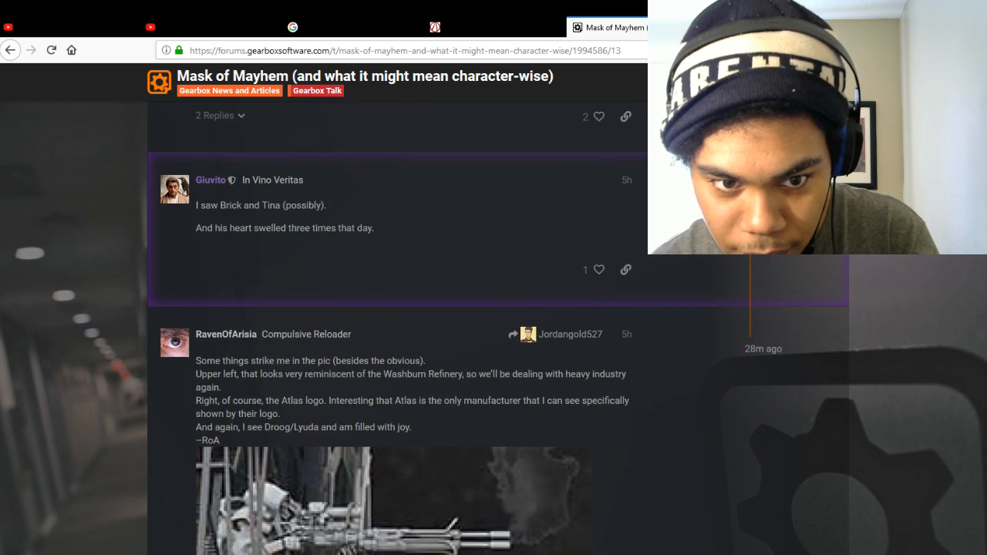
pyautogui.scroll(-3)
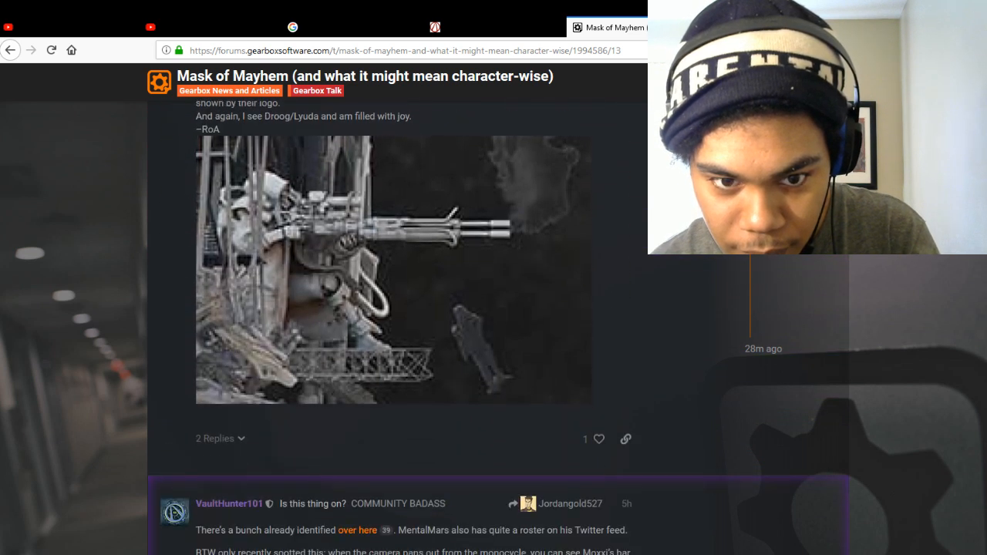
pyautogui.scroll(-3)
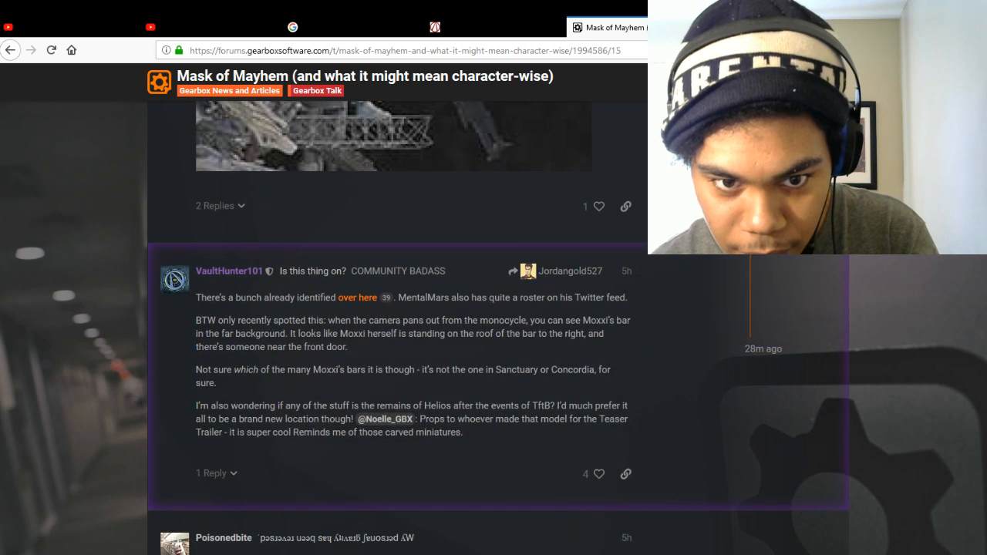
pyautogui.scroll(-3)
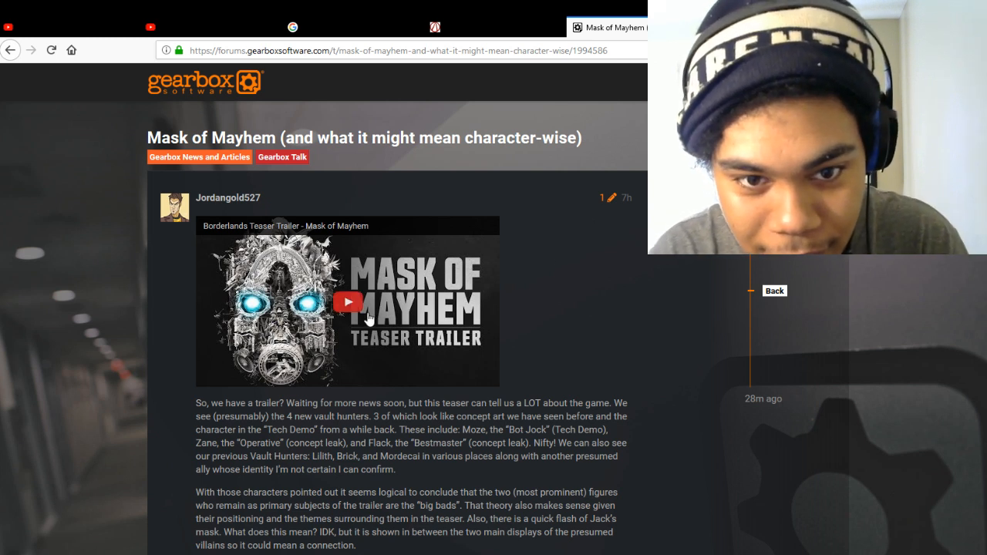
# Step: Play the embedded Mask of Mayhem teaser trailer in the opening post, then pause it partway
pyautogui.click(358, 303)
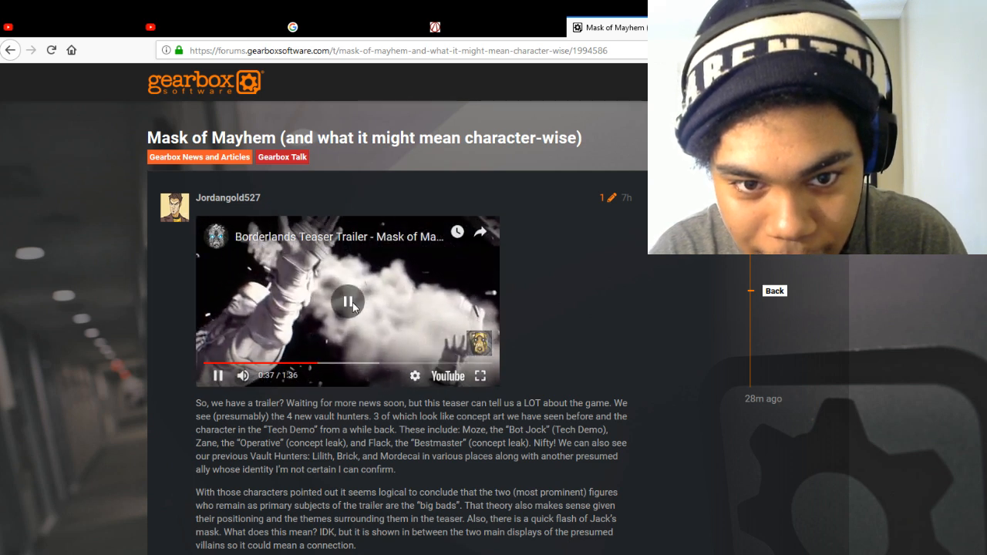
pyautogui.click(349, 301)
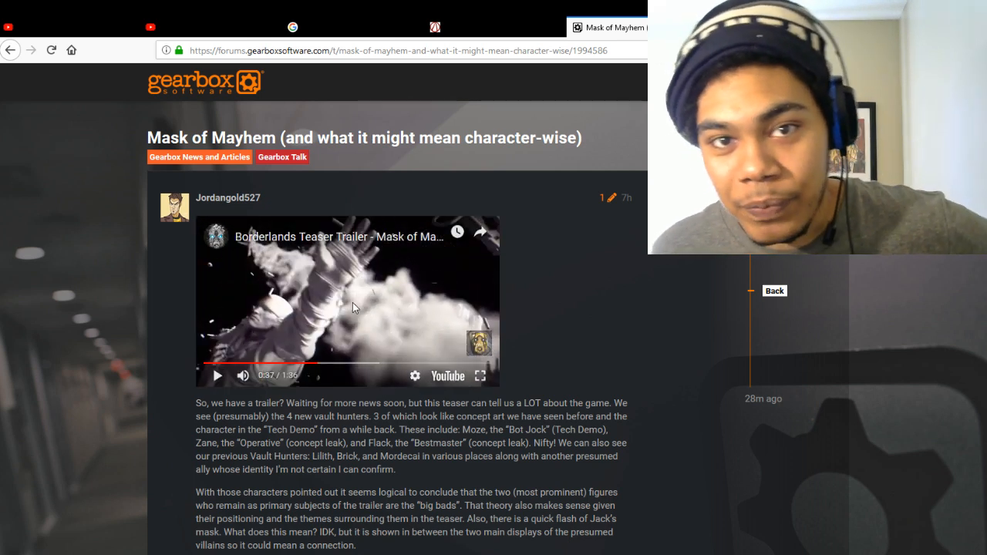